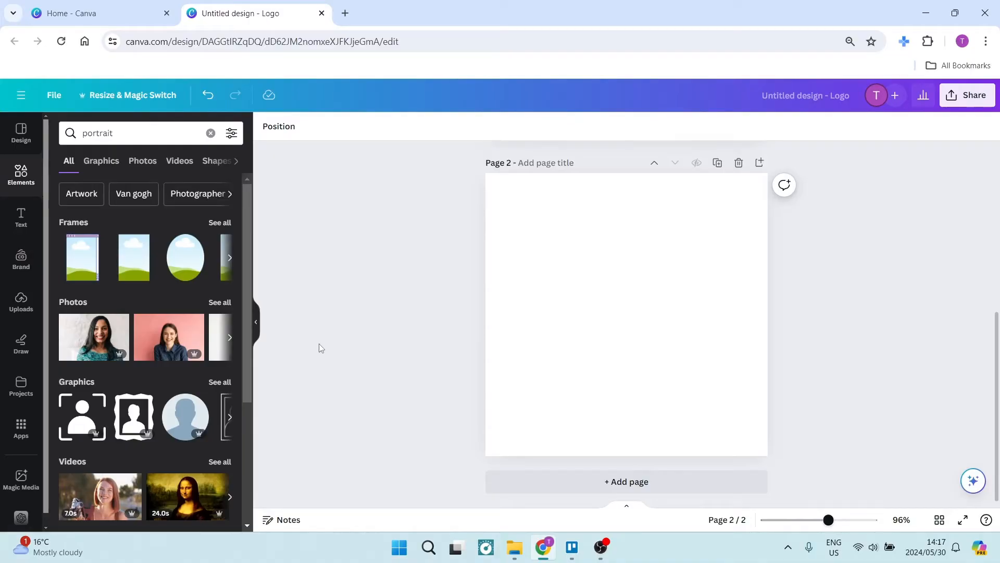
{"action": "mouse_move", "coordinate": [93, 336]}
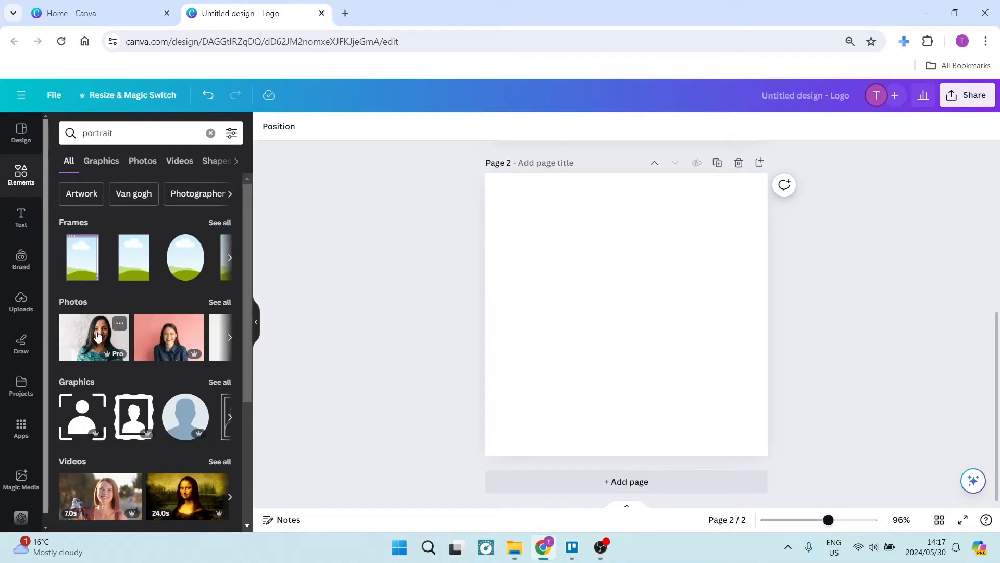
Place the smiling woman's portrait on page 2 at the top-left corner
{"action": "left_click_drag", "start_coordinate": [93, 336], "coordinate": [474, 310]}
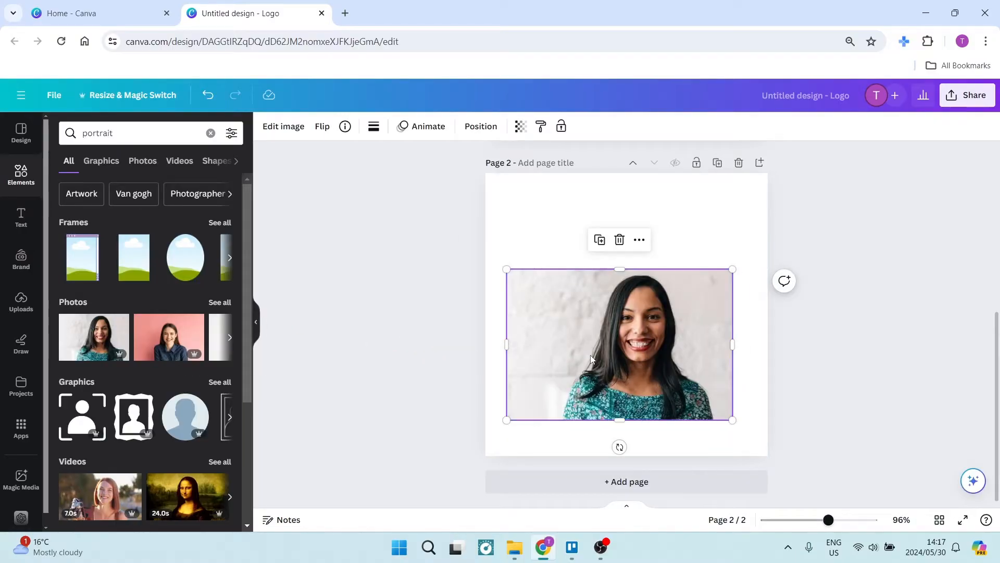
{"action": "left_click_drag", "start_coordinate": [618, 345], "coordinate": [601, 249]}
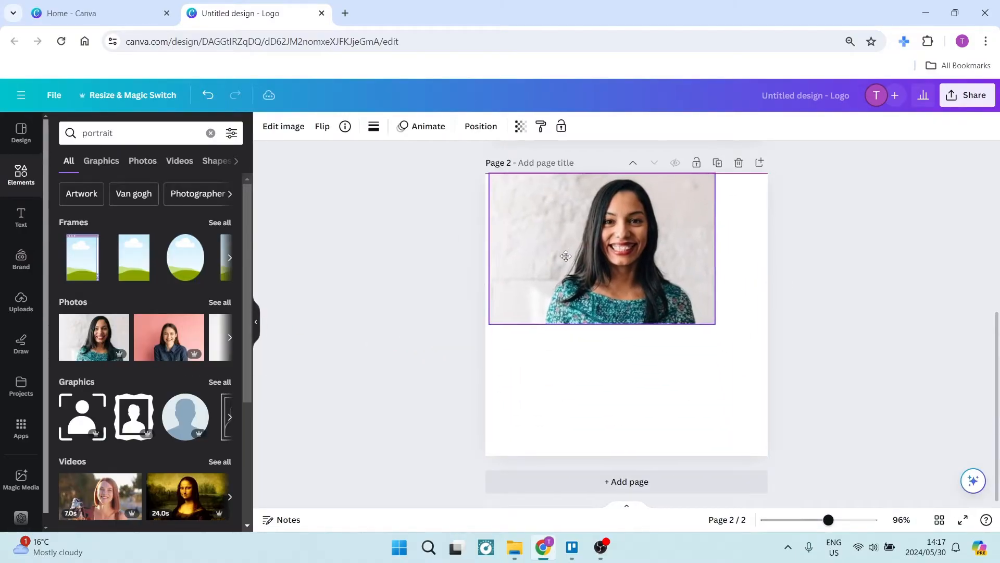
{"action": "left_click", "coordinate": [600, 249]}
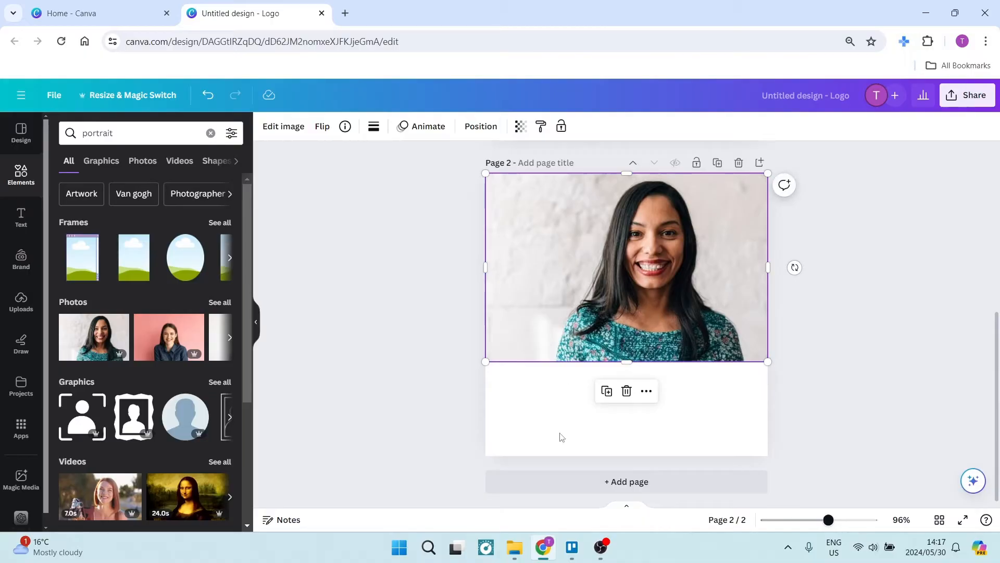
{"action": "mouse_move", "coordinate": [562, 401]}
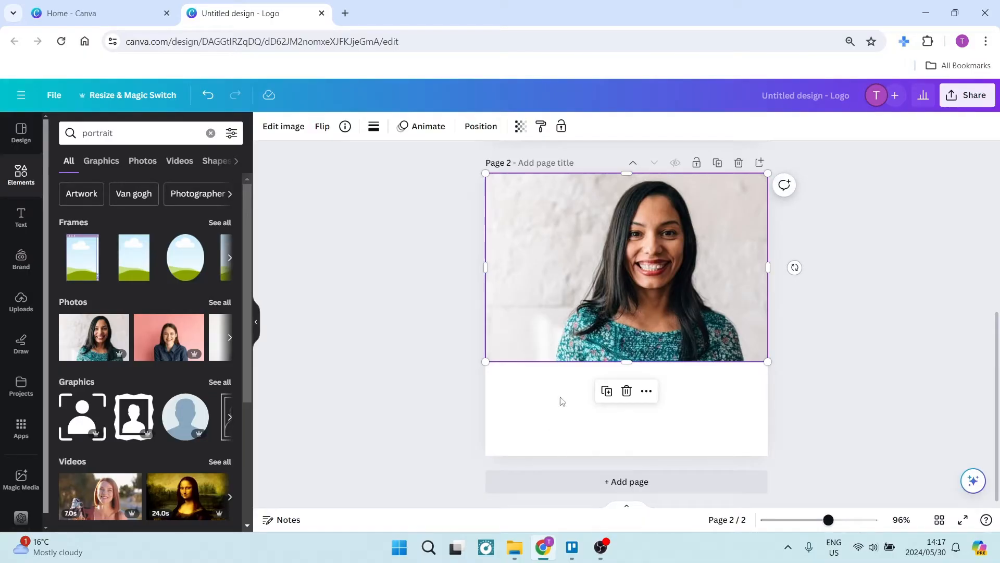
{"action": "mouse_move", "coordinate": [562, 396]}
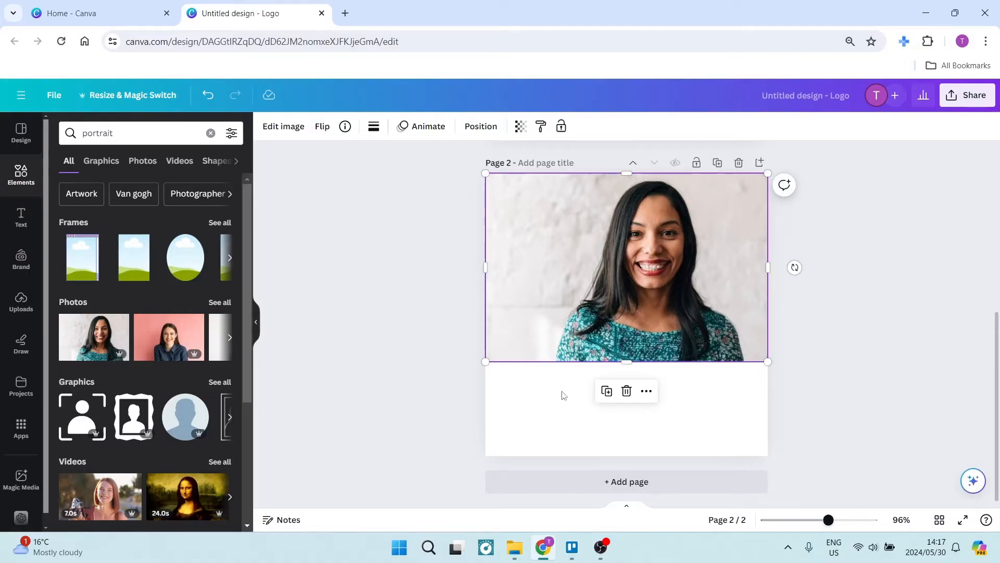
{"action": "mouse_move", "coordinate": [501, 417]}
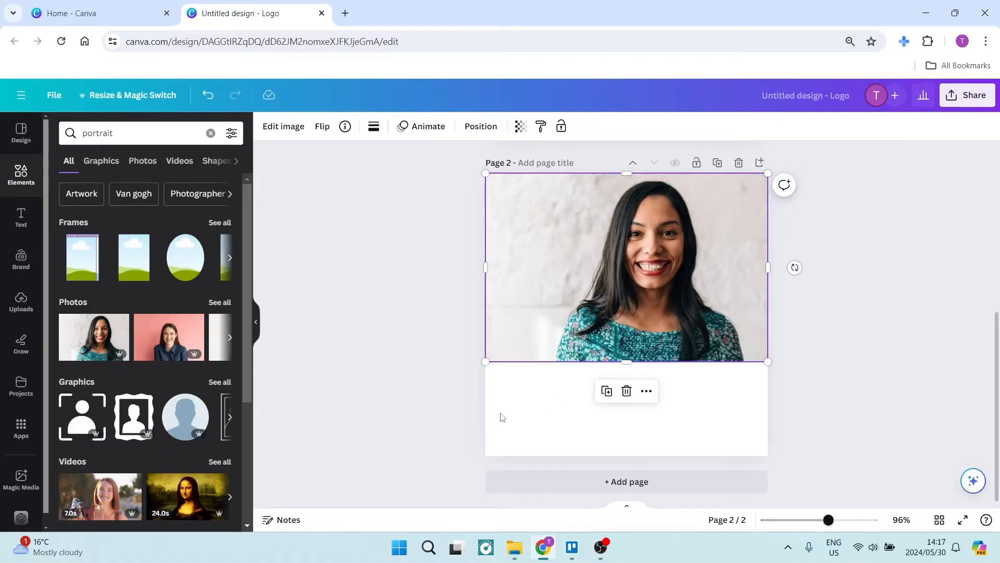
{"action": "mouse_move", "coordinate": [539, 418]}
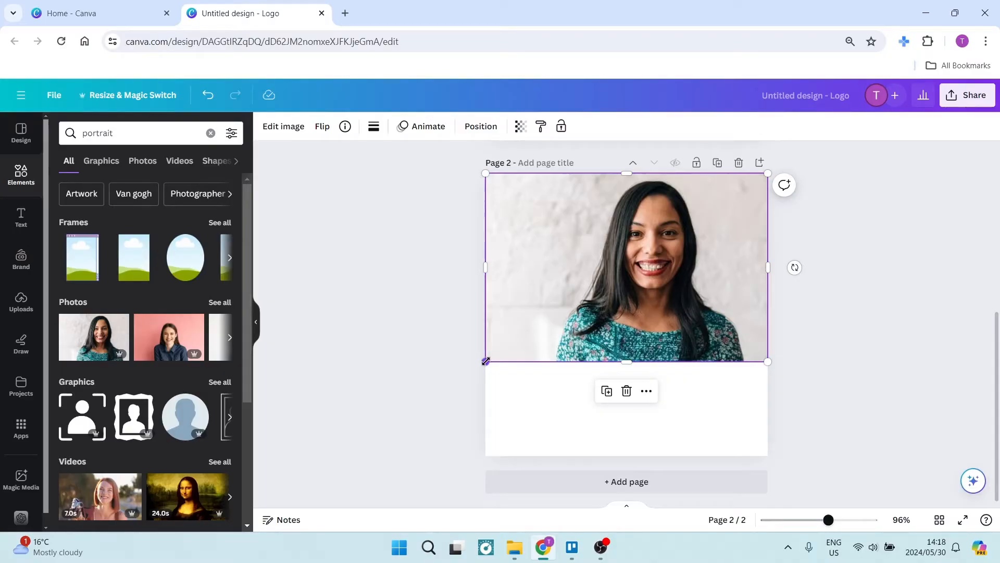
{"action": "left_click_drag", "start_coordinate": [485, 361], "coordinate": [344, 455]}
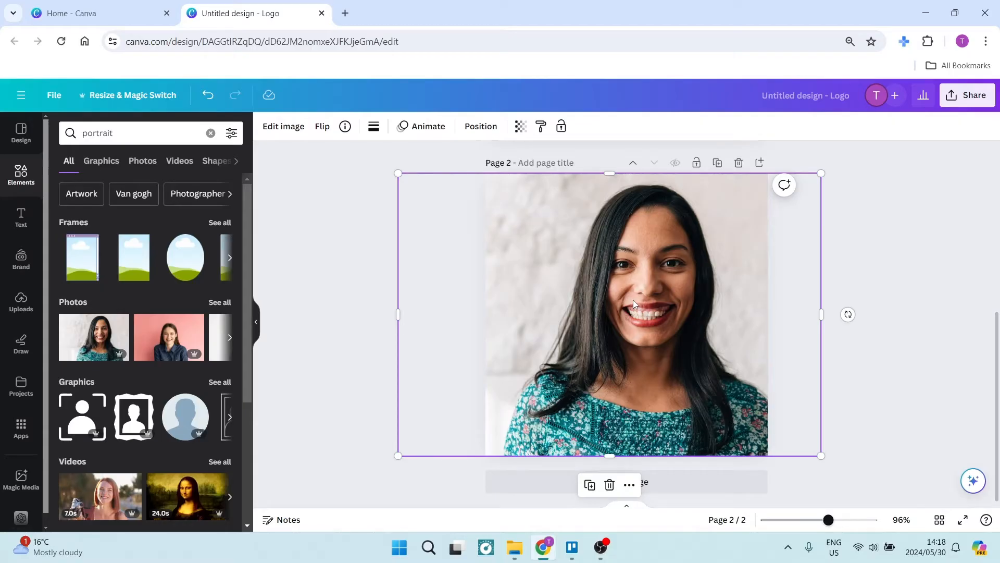
{"action": "mouse_move", "coordinate": [376, 314]}
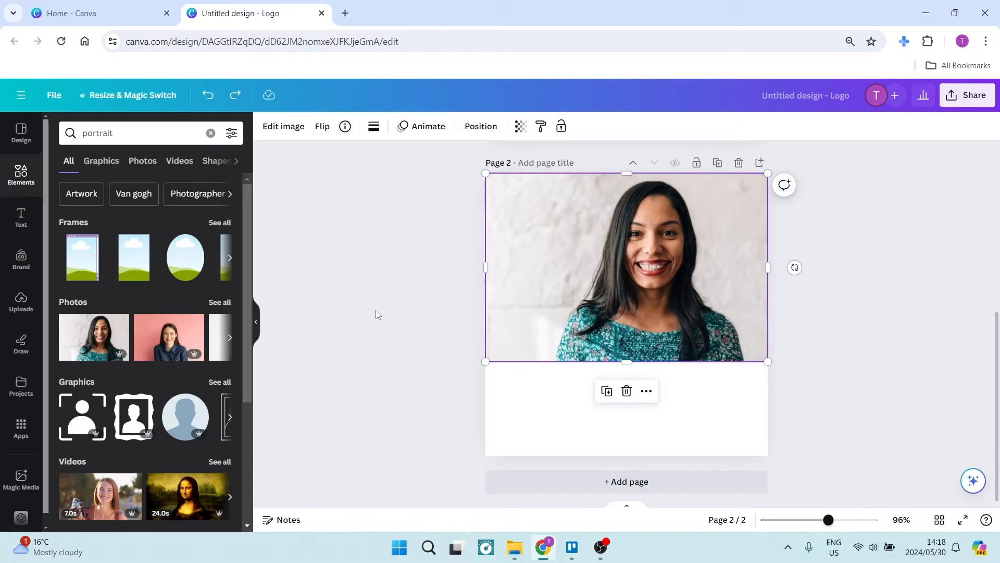
{"action": "mouse_move", "coordinate": [511, 245]}
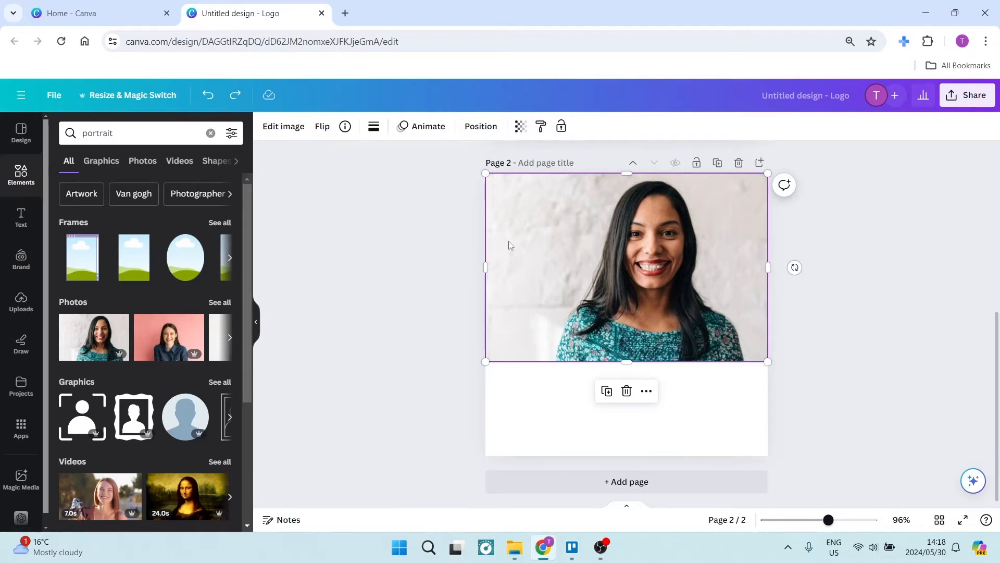
{"action": "mouse_move", "coordinate": [474, 244]}
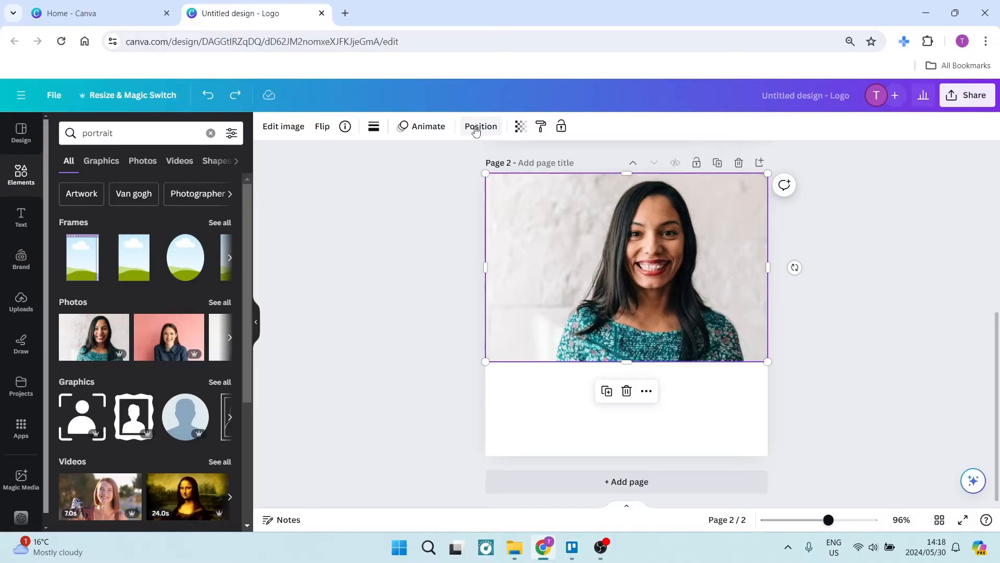
Open the Position panel to check the photo measures 500 × 333.8 px
{"action": "left_click", "coordinate": [481, 125]}
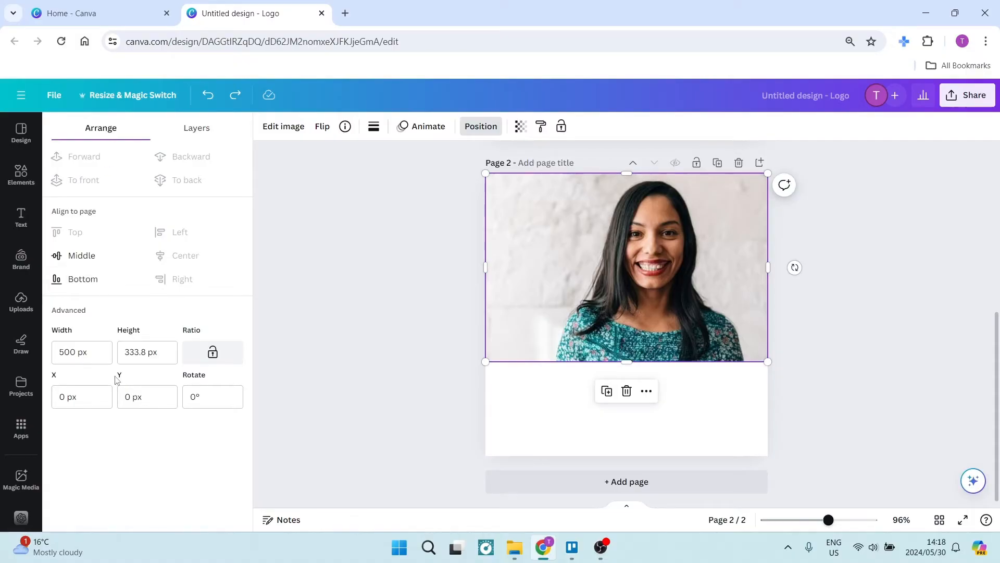
{"action": "left_click", "coordinate": [81, 352]}
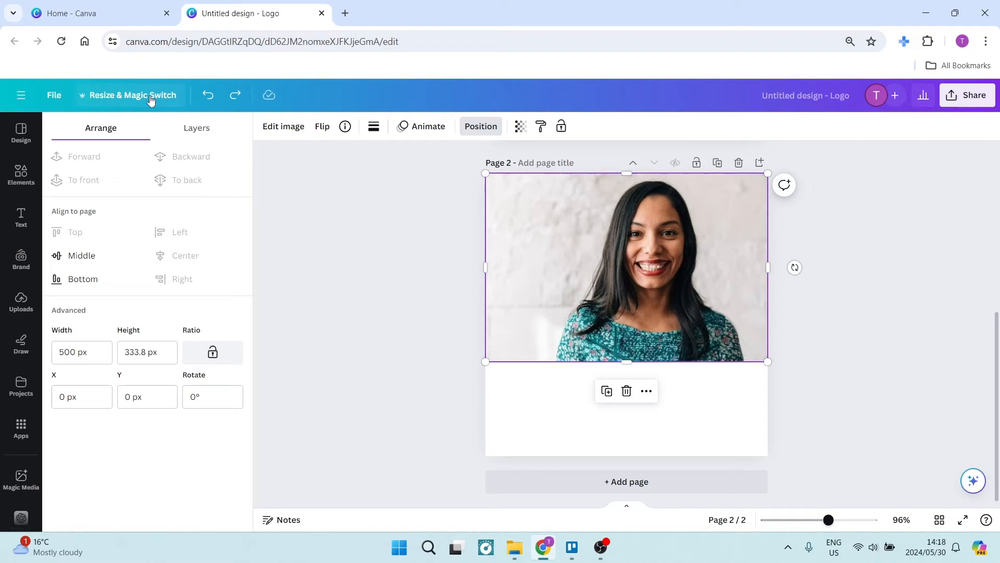
Resize the design to a custom 500 × 334 px and preview it
{"action": "left_click", "coordinate": [132, 95]}
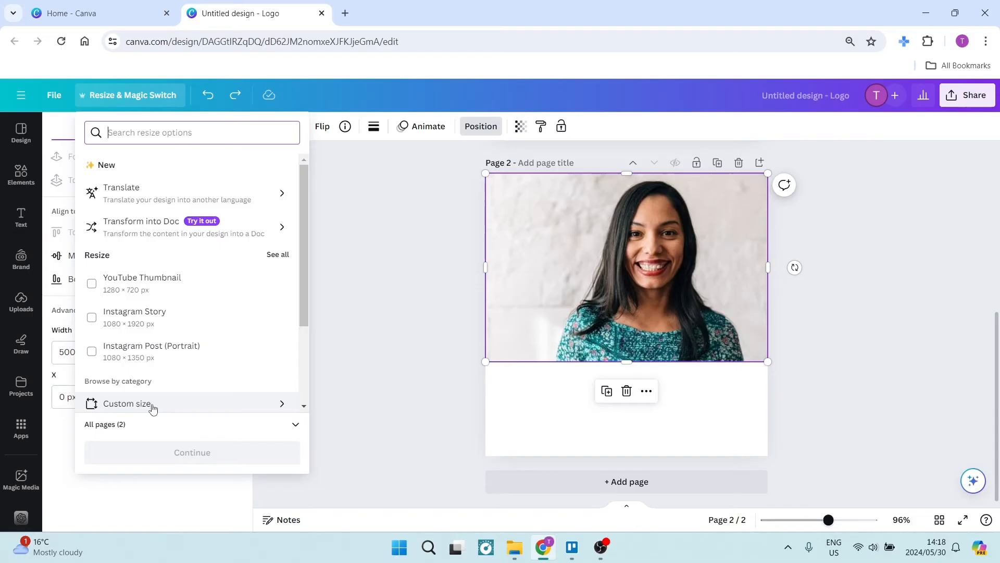
{"action": "left_click", "coordinate": [151, 403]}
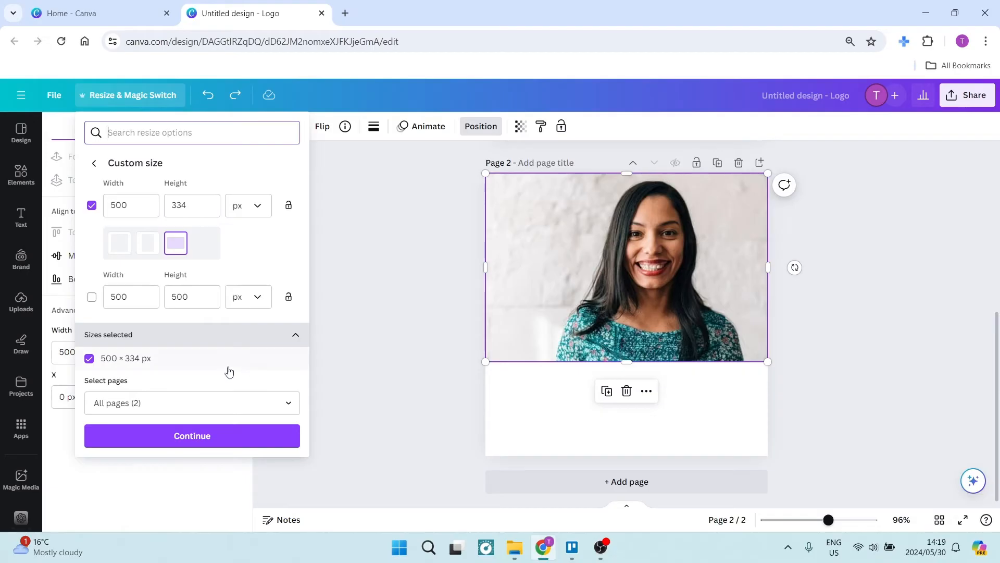
{"action": "left_click", "coordinate": [191, 435]}
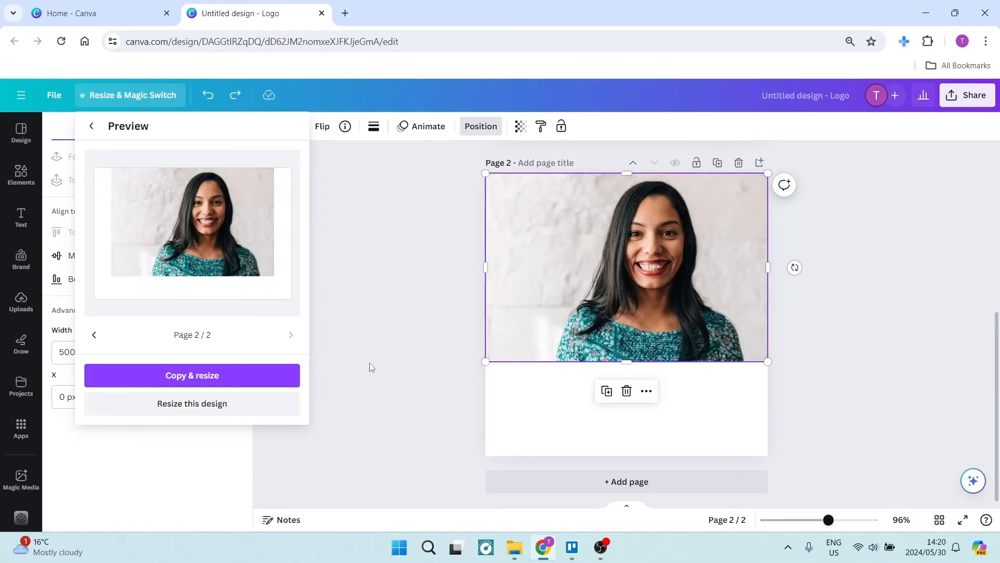
{"action": "mouse_move", "coordinate": [228, 375]}
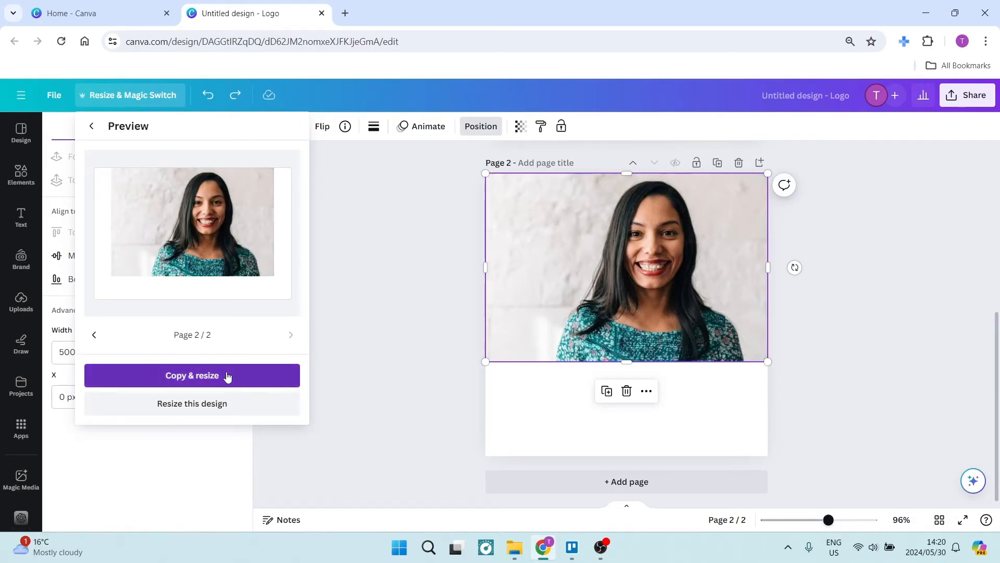
Copy and resize the design, then open the 500 × 334 px copy
{"action": "left_click", "coordinate": [191, 375]}
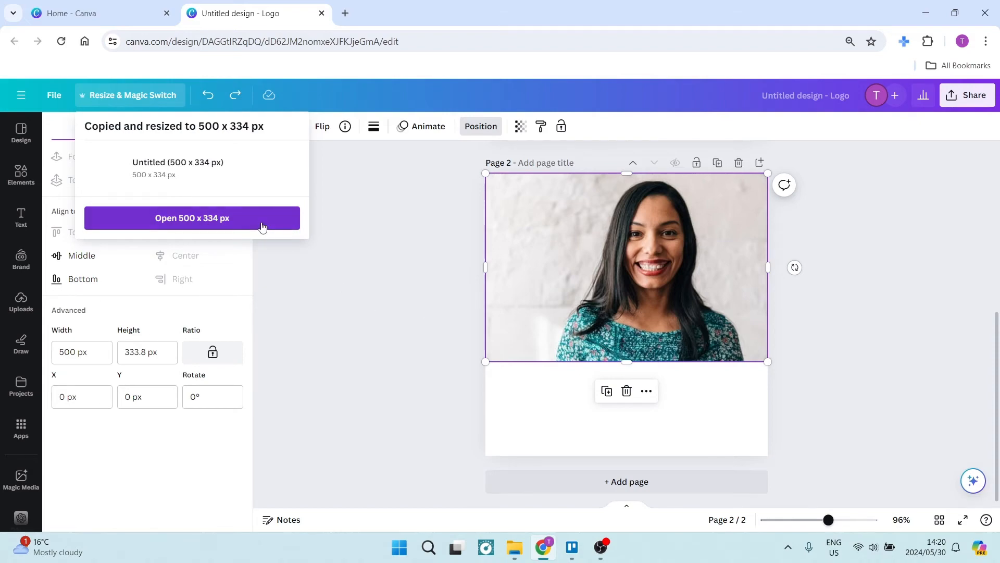
{"action": "left_click", "coordinate": [191, 218]}
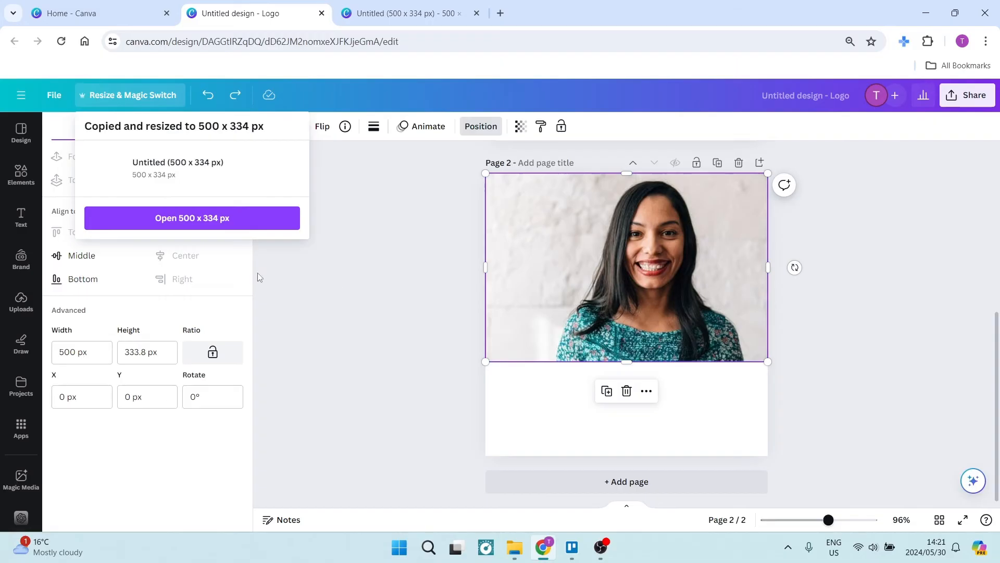
{"action": "mouse_move", "coordinate": [624, 403]}
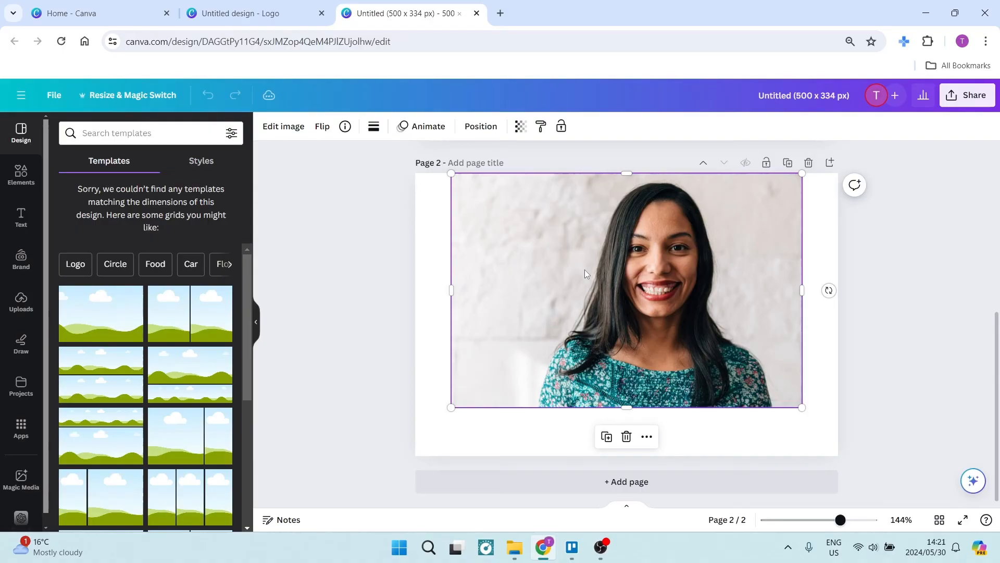
{"action": "mouse_move", "coordinate": [611, 280]}
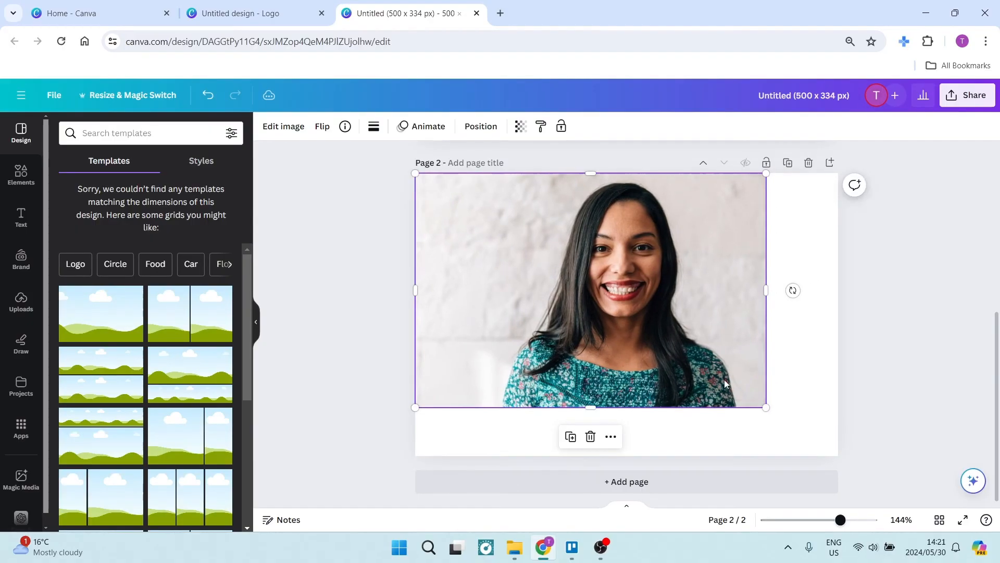
Move the portrait to the top-left and enlarge it to cover the 500 × 334 px canvas
{"action": "left_click_drag", "start_coordinate": [765, 407], "coordinate": [819, 441]}
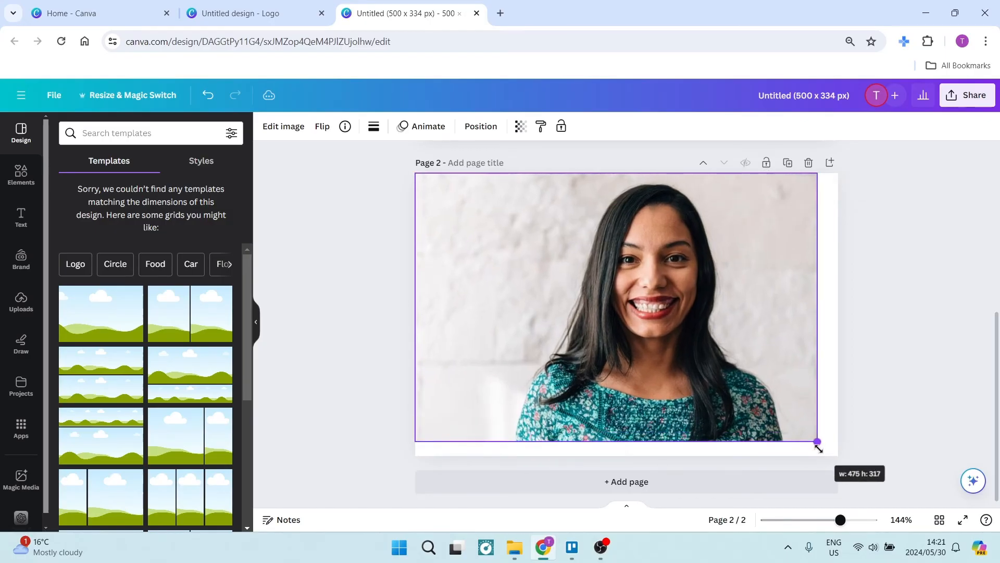
{"action": "left_click_drag", "start_coordinate": [819, 441], "coordinate": [838, 454]}
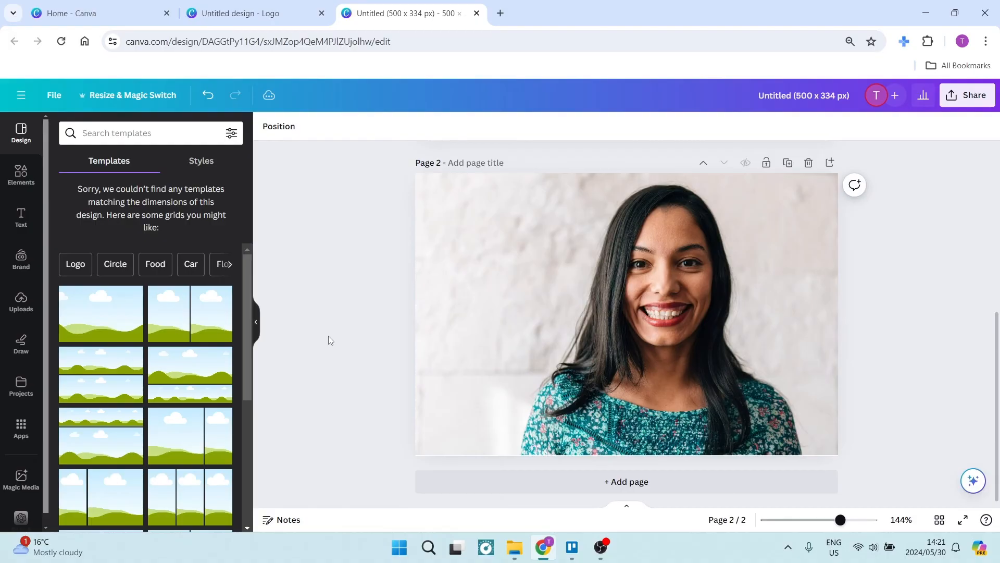
{"action": "mouse_move", "coordinate": [276, 254]}
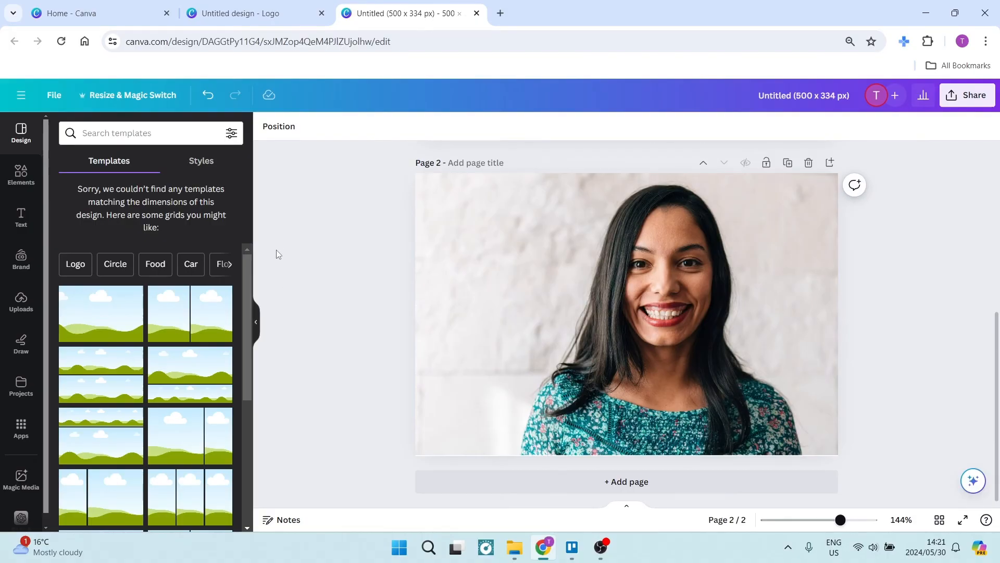
{"action": "mouse_move", "coordinate": [373, 217]}
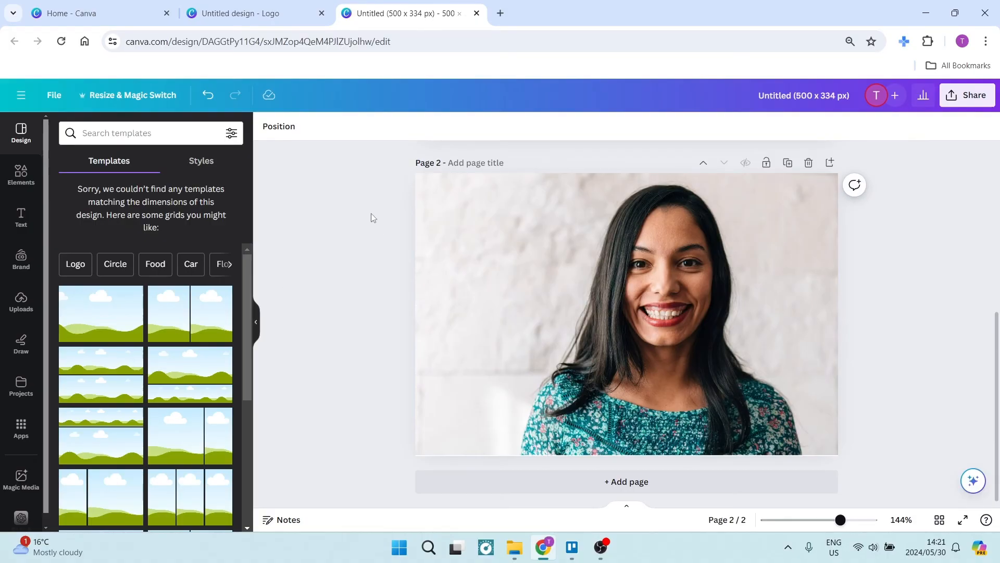
{"action": "left_click", "coordinate": [626, 312]}
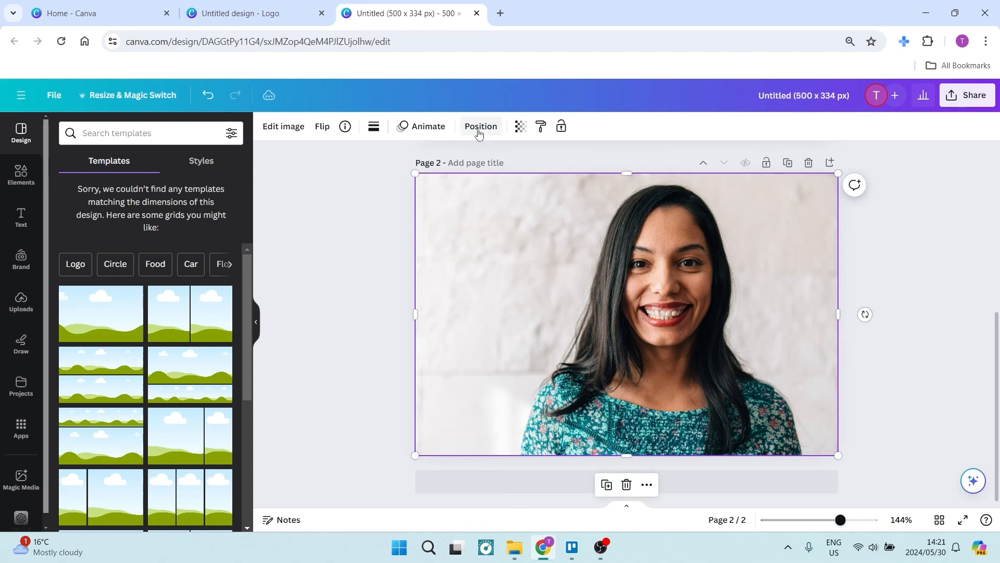
{"action": "left_click", "coordinate": [480, 125]}
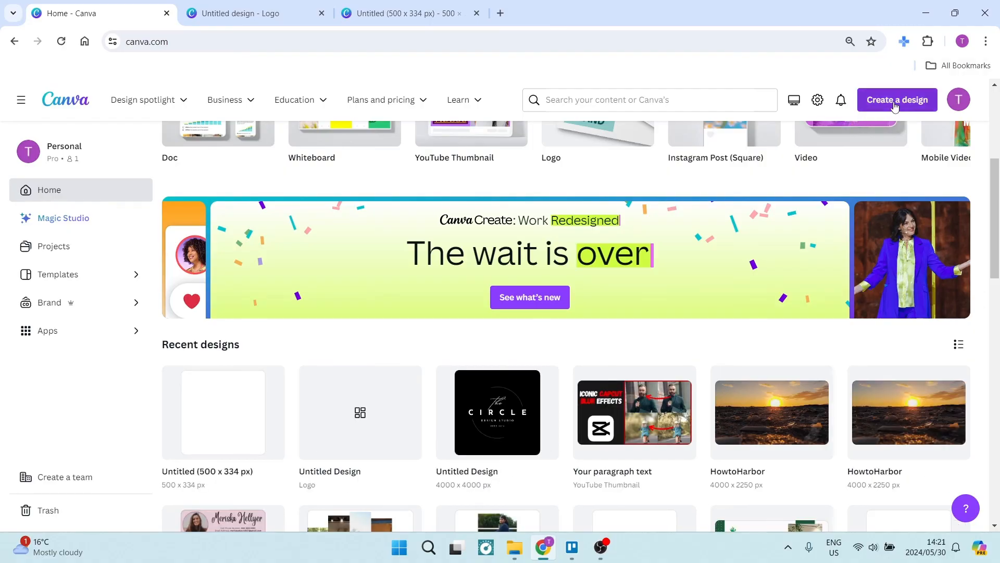
Open the Create a design menu on the Canva home page
{"action": "left_click", "coordinate": [897, 100]}
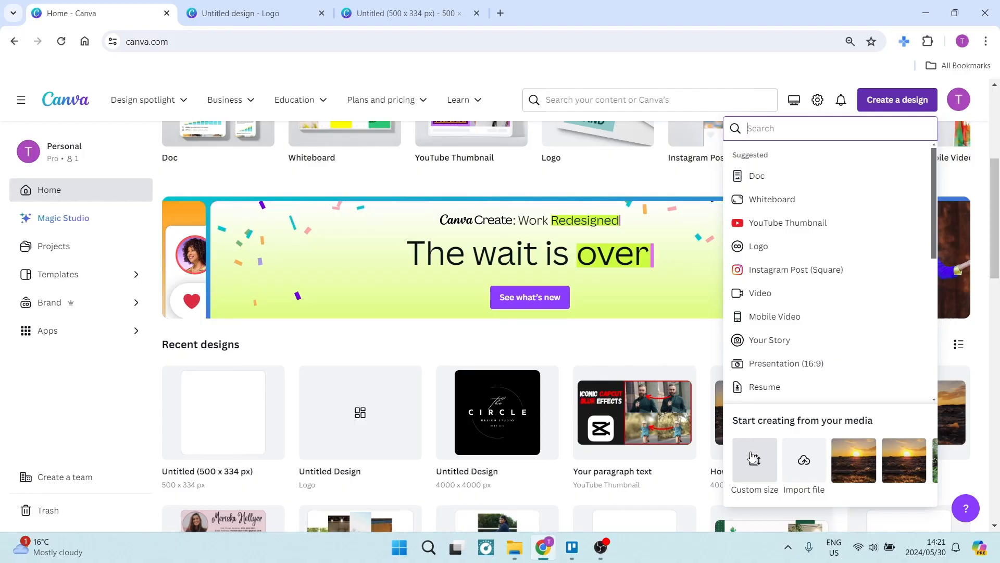
{"action": "mouse_move", "coordinate": [142, 401]}
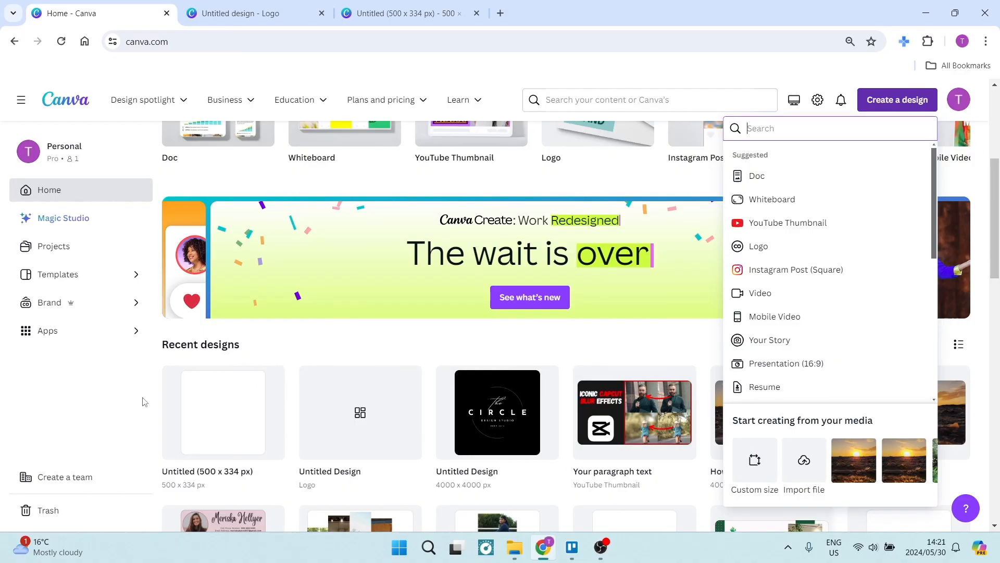